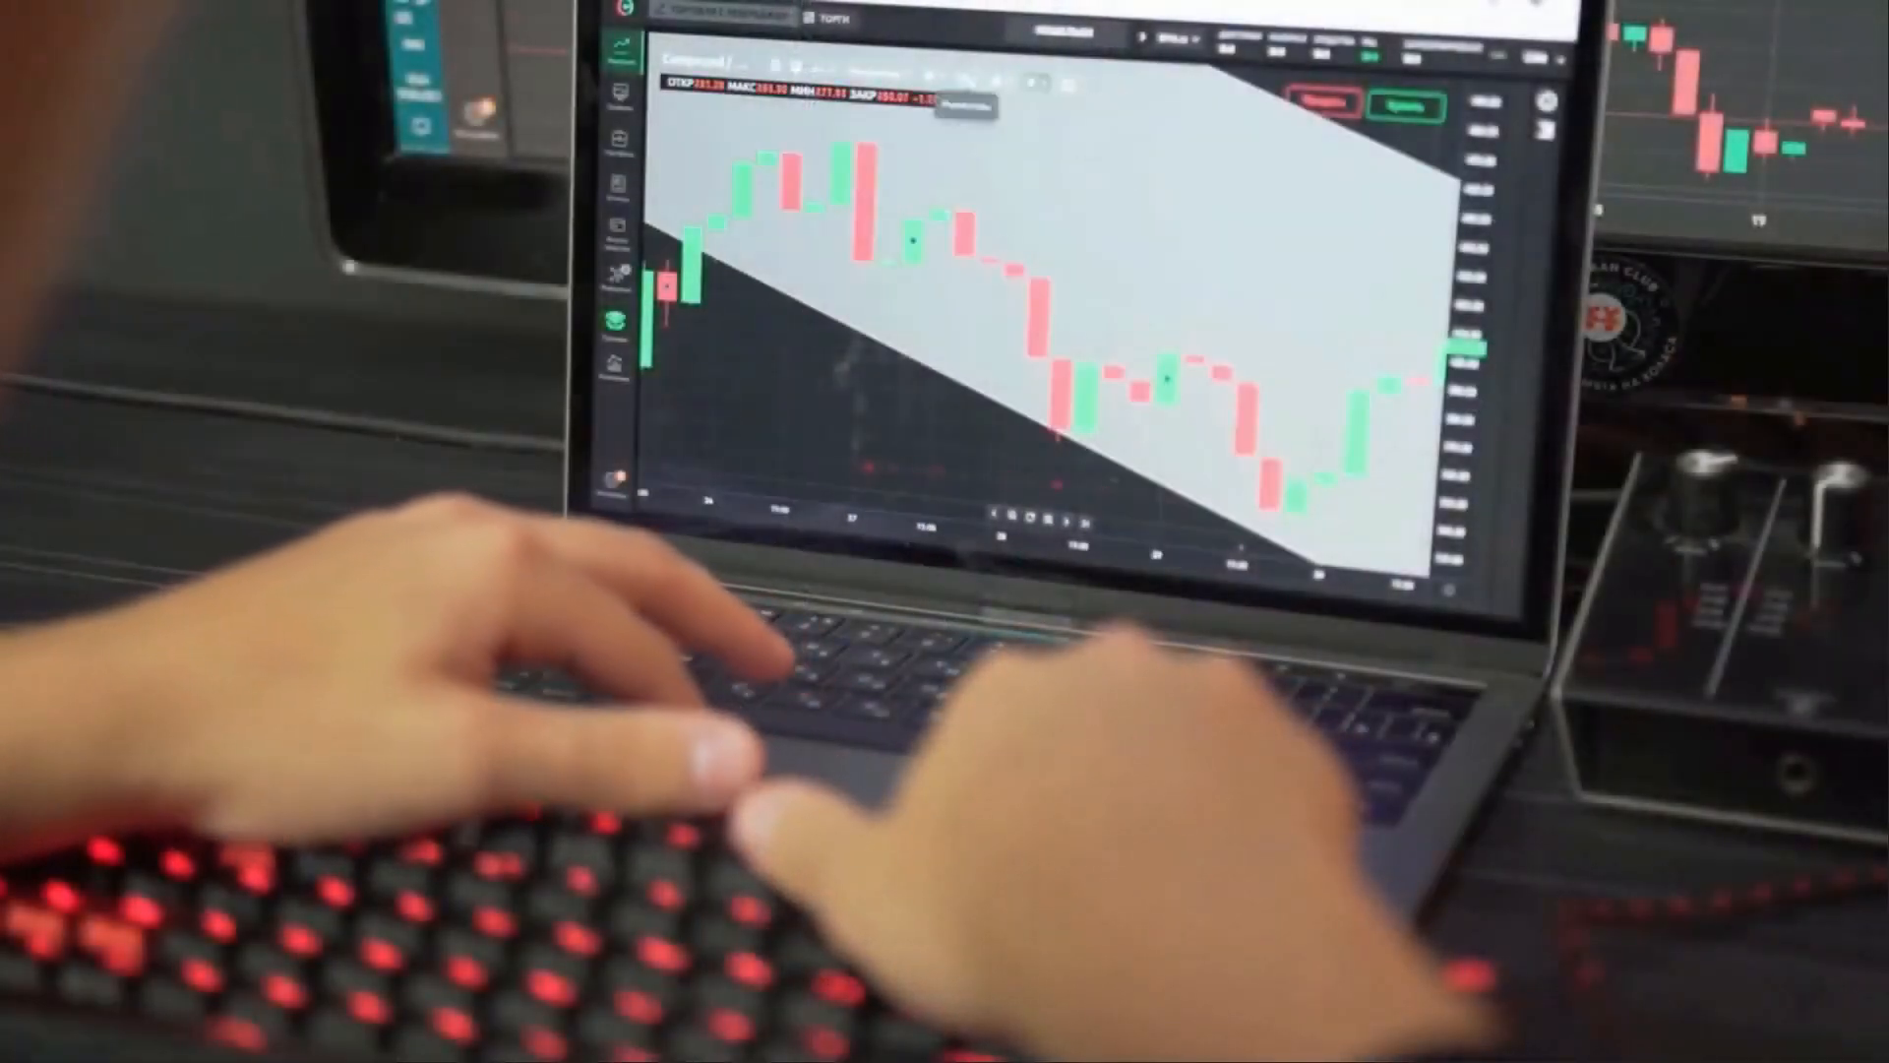
Show the chart drawing-tools dropdown over the candlestick price chart
left_click(1004, 76)
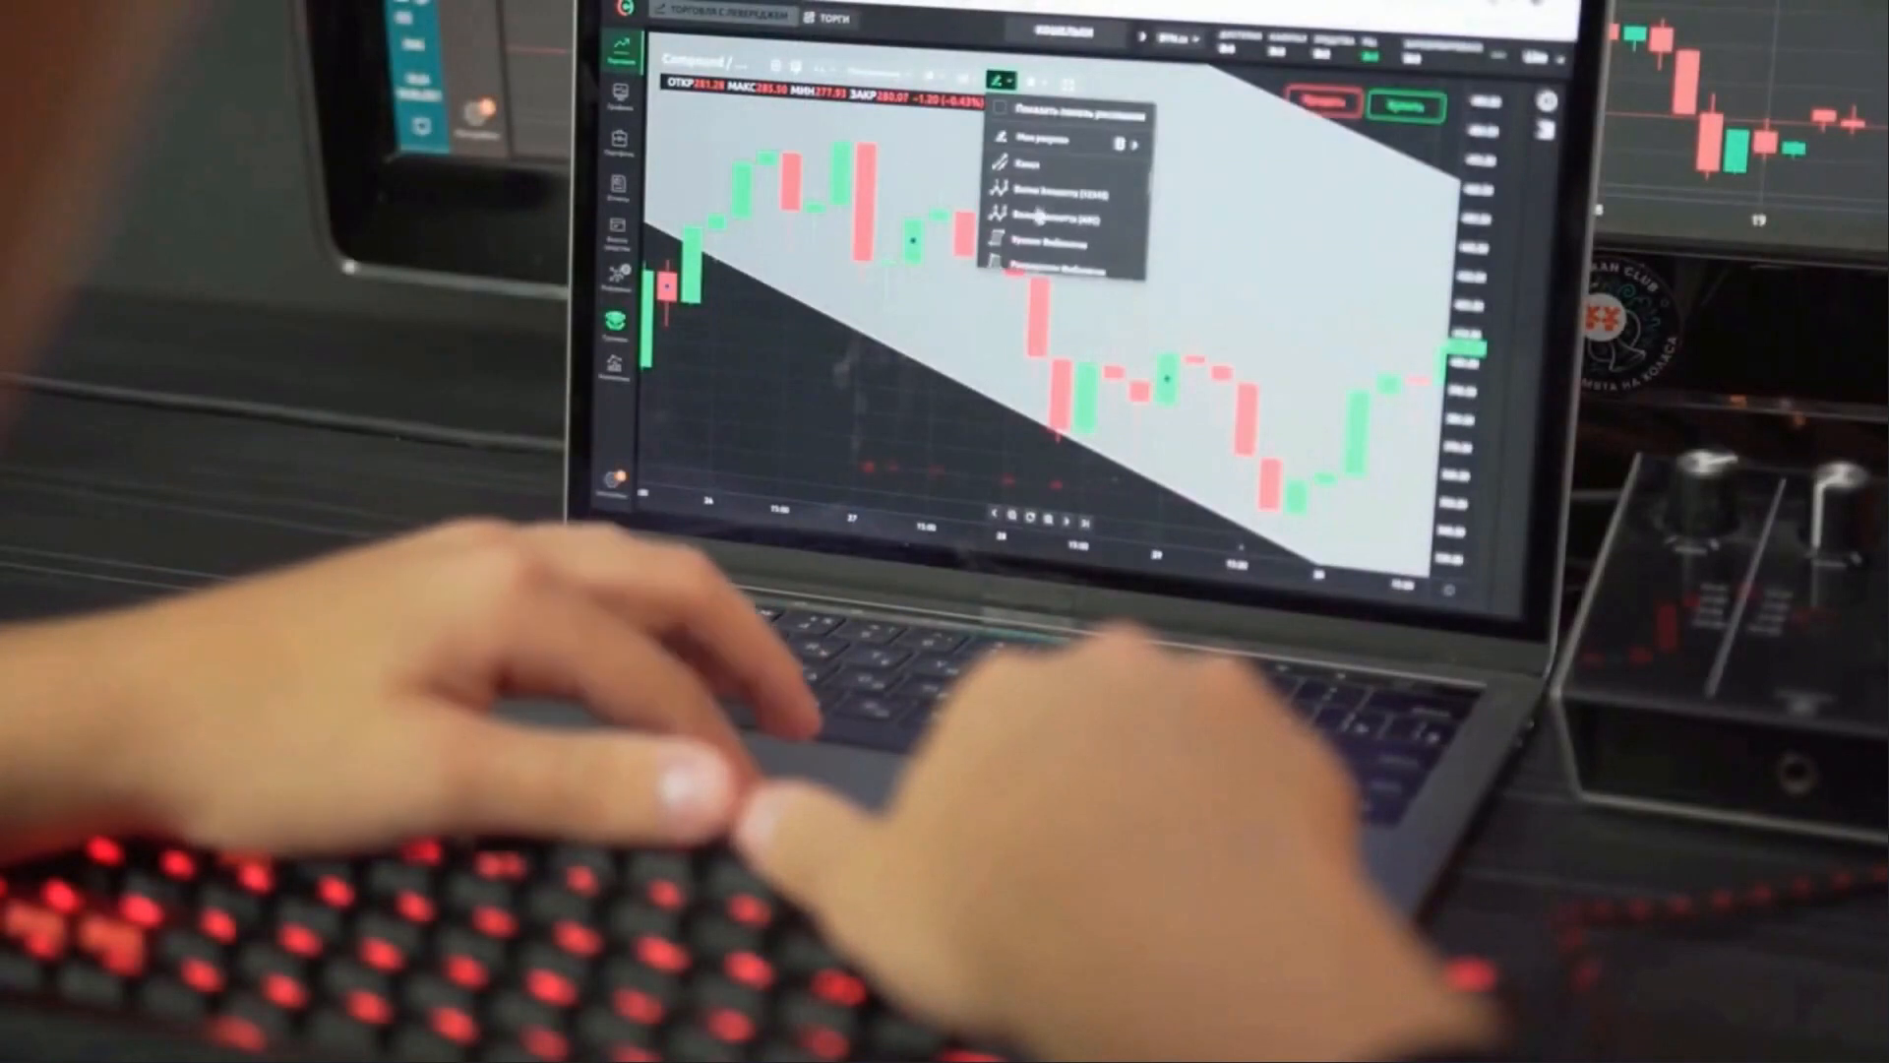